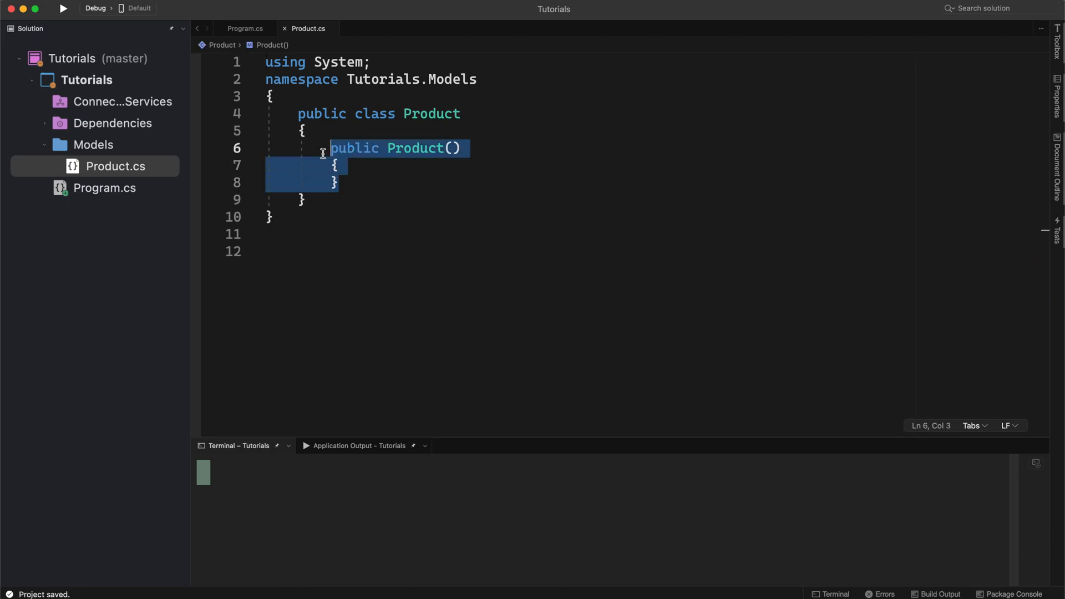
- Expand the 'prop' snippet and rename the new string property to Name
{"action": "type", "text": "prop"}
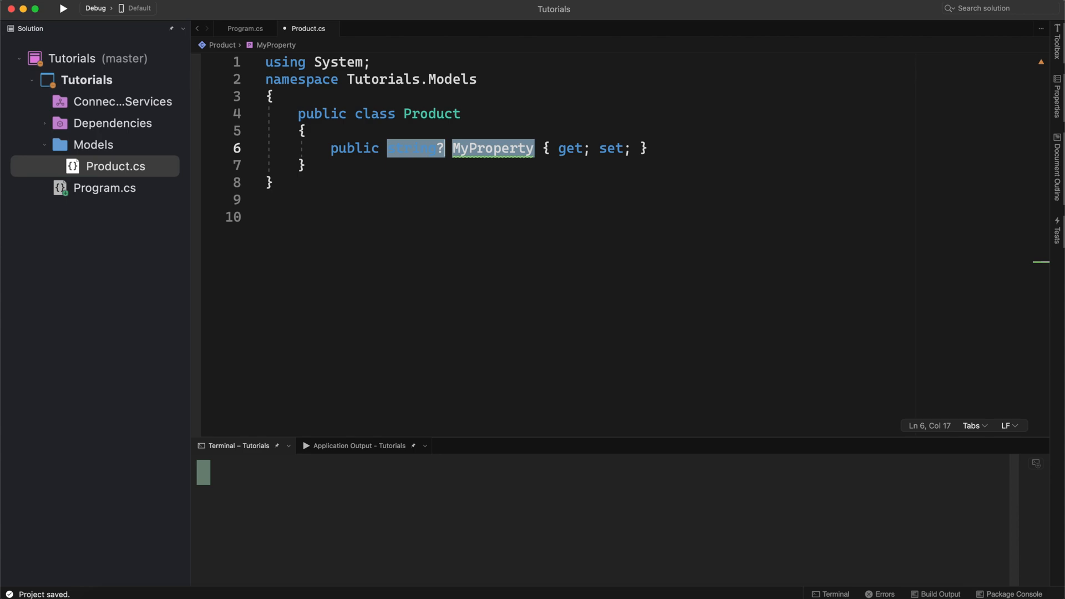
{"action": "type", "text": "Nae"}
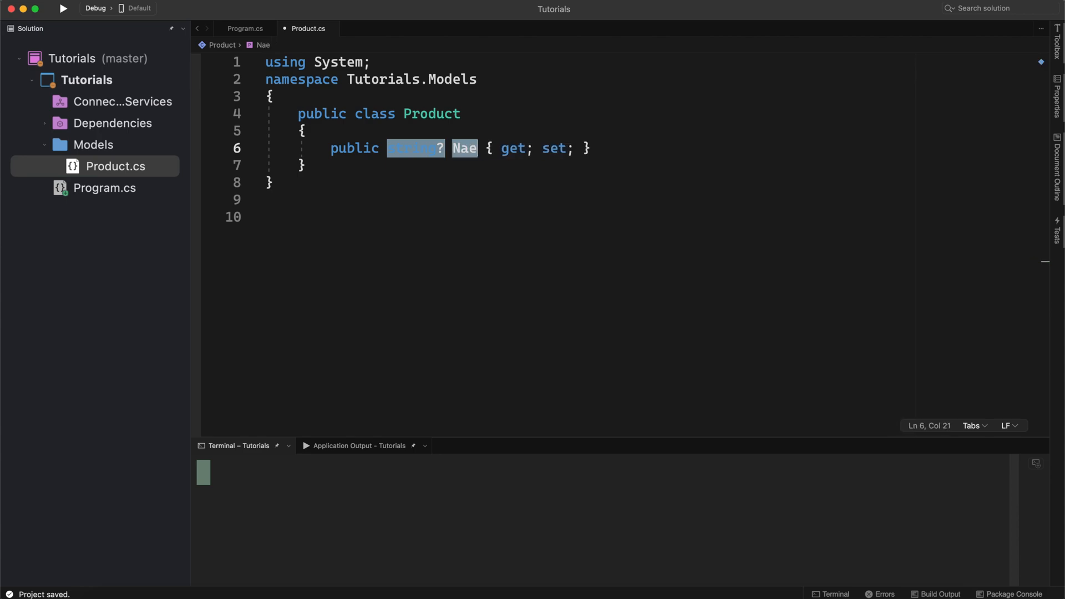
- Create an empty class FoodProduct in Models and make it inherit ': Product'
{"action": "right_click", "coordinate": [94, 144]}
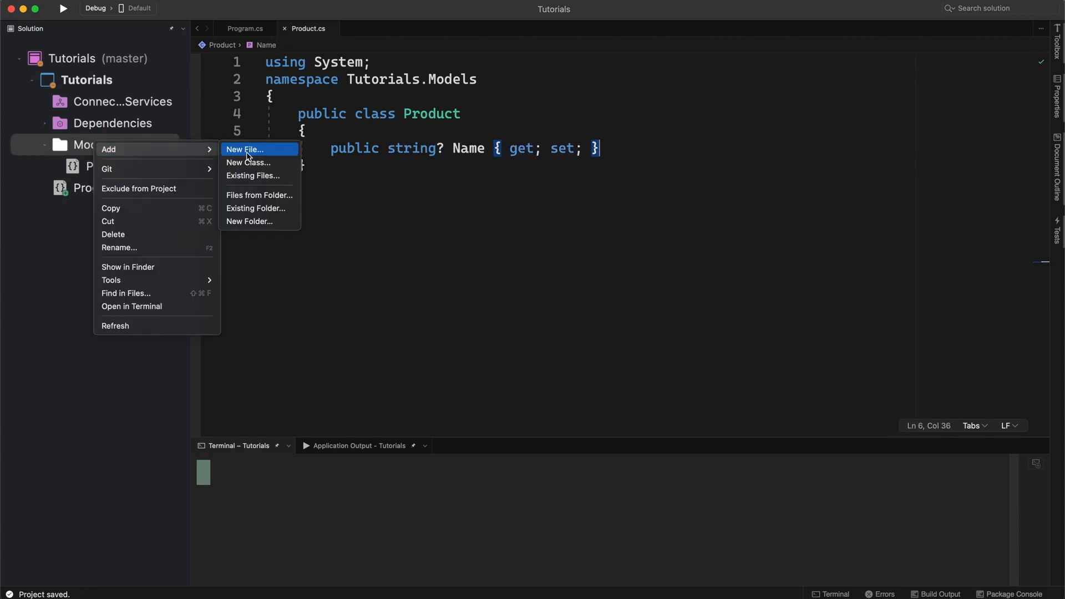
{"action": "left_click", "coordinate": [245, 149]}
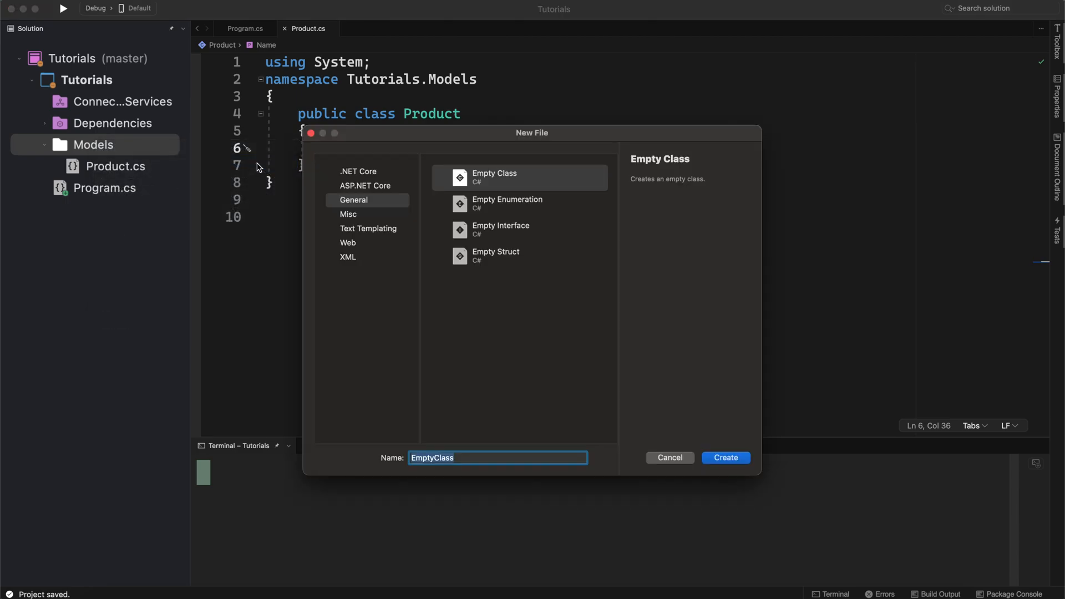
{"action": "type", "text": "FoodProd"}
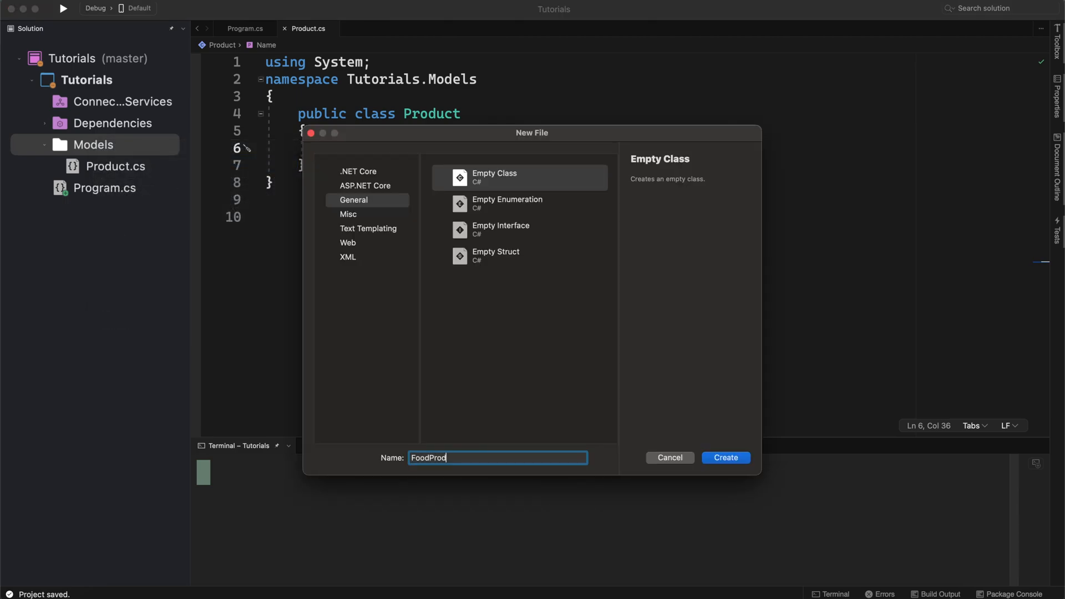
{"action": "left_click", "coordinate": [725, 457]}
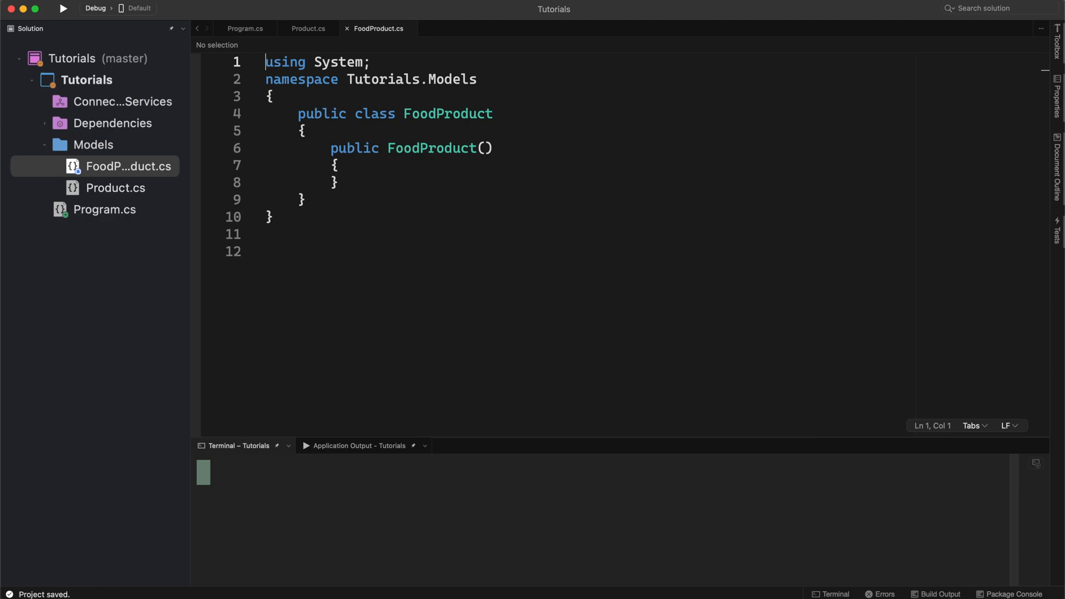
{"action": "type", "text": ": Product"}
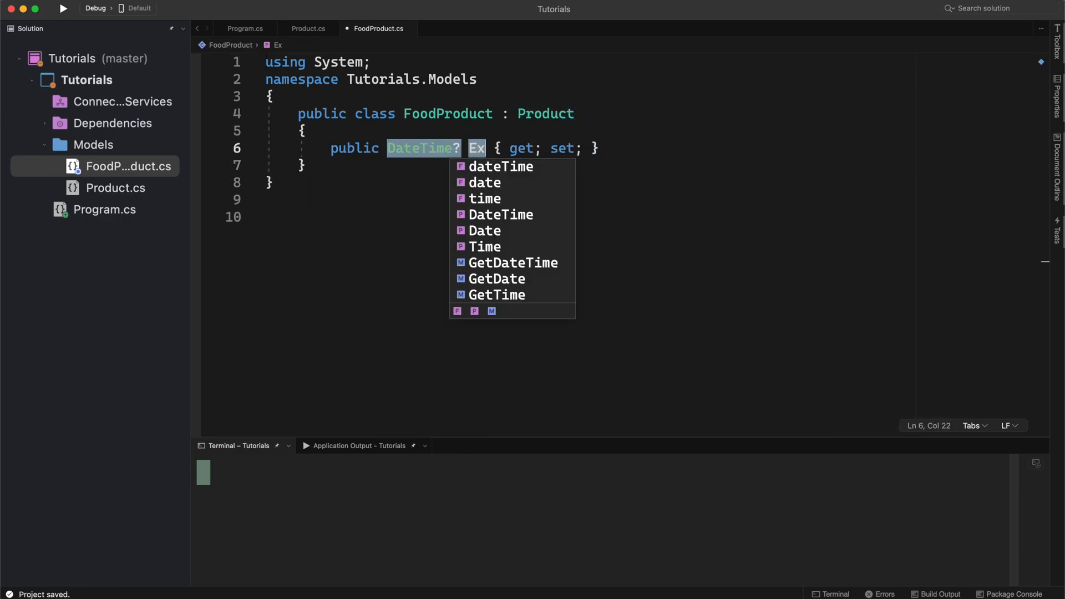
{"action": "left_click", "coordinate": [244, 28]}
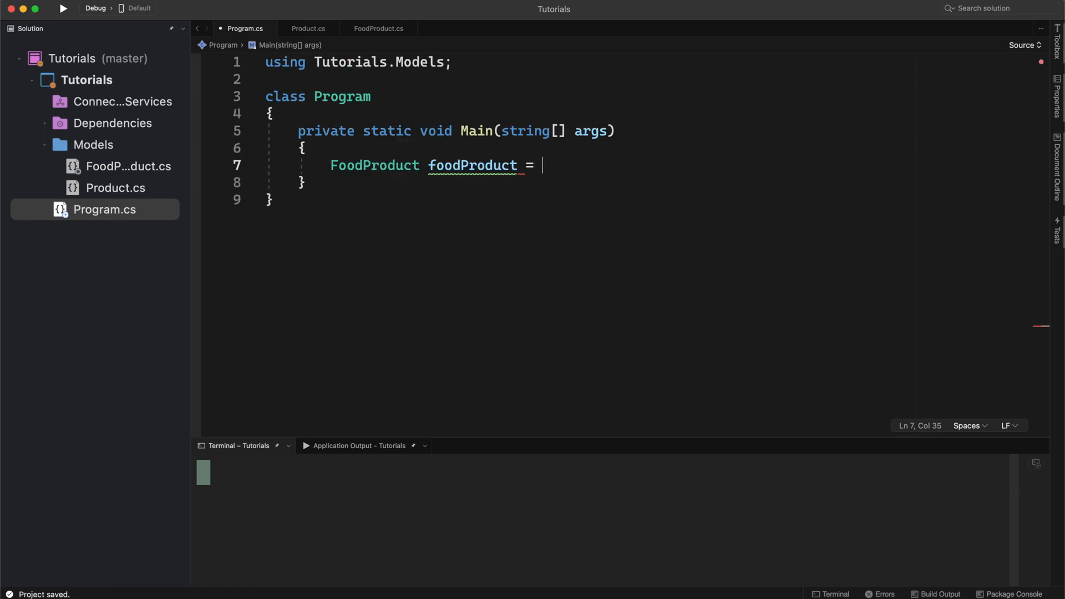
- Write 'new FoodProduct()' with ExpirationDate = DateTime.Now.AddMonths(1)
{"action": "type", "text": "new FoodProduct("}
{"action": "type", "text": "ExpirationDate = DateTime.Now.AddMonths(1),"}
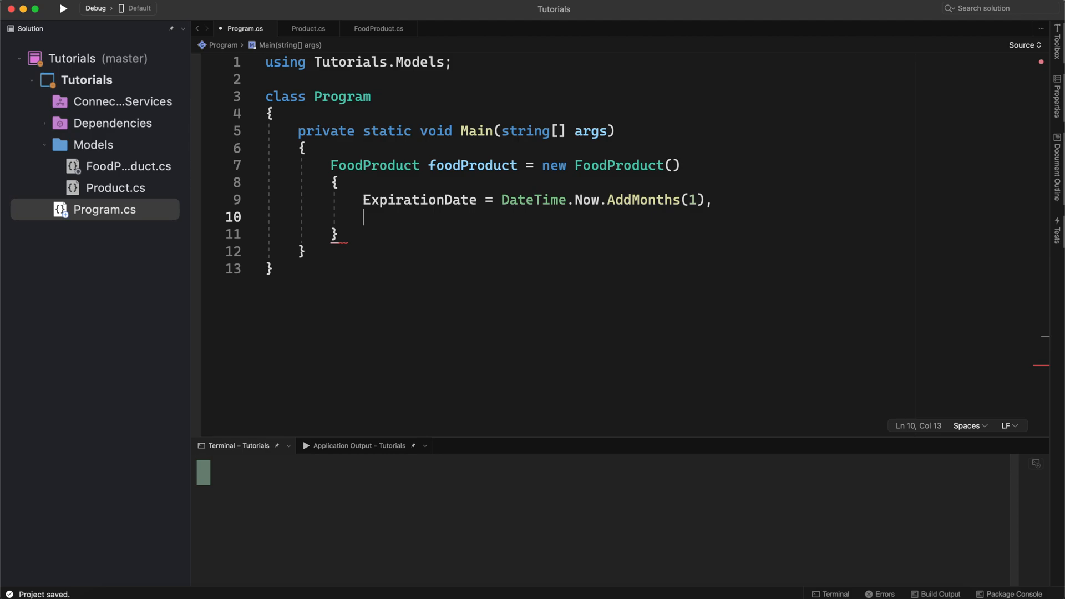
- Create a new ElectronicProduct class in Models inheriting from Product
{"action": "right_click", "coordinate": [93, 144]}
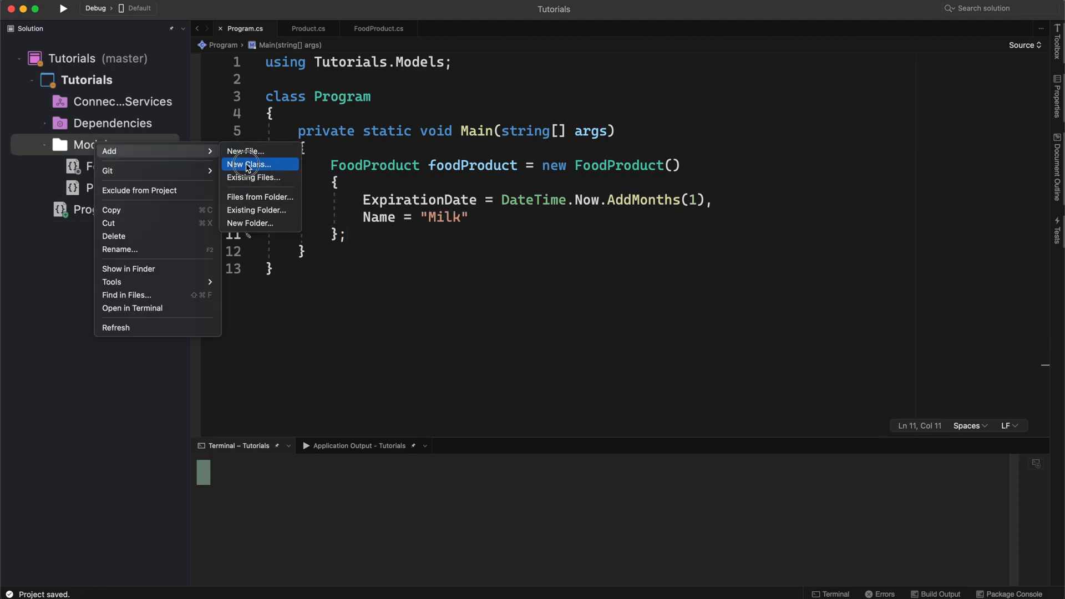
{"action": "left_click", "coordinate": [245, 151]}
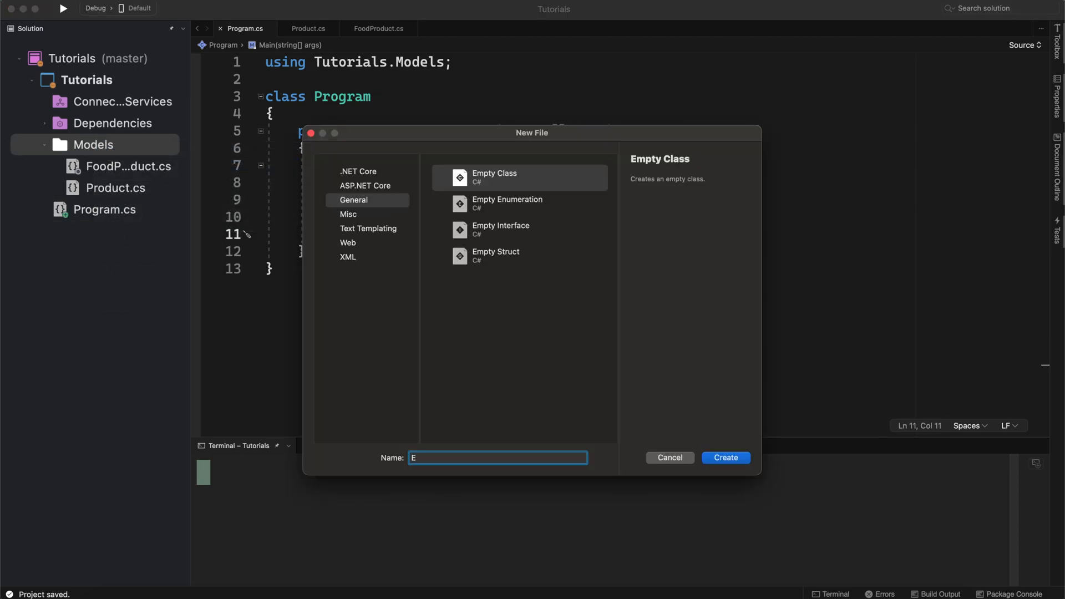
{"action": "type", "text": "lectronicP"}
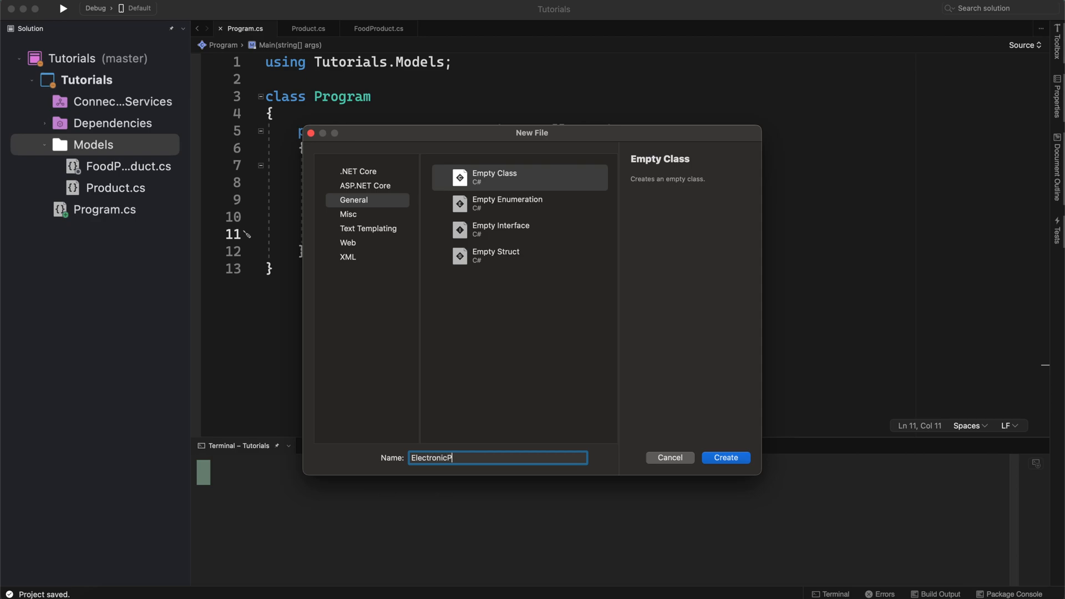
{"action": "left_click", "coordinate": [725, 457]}
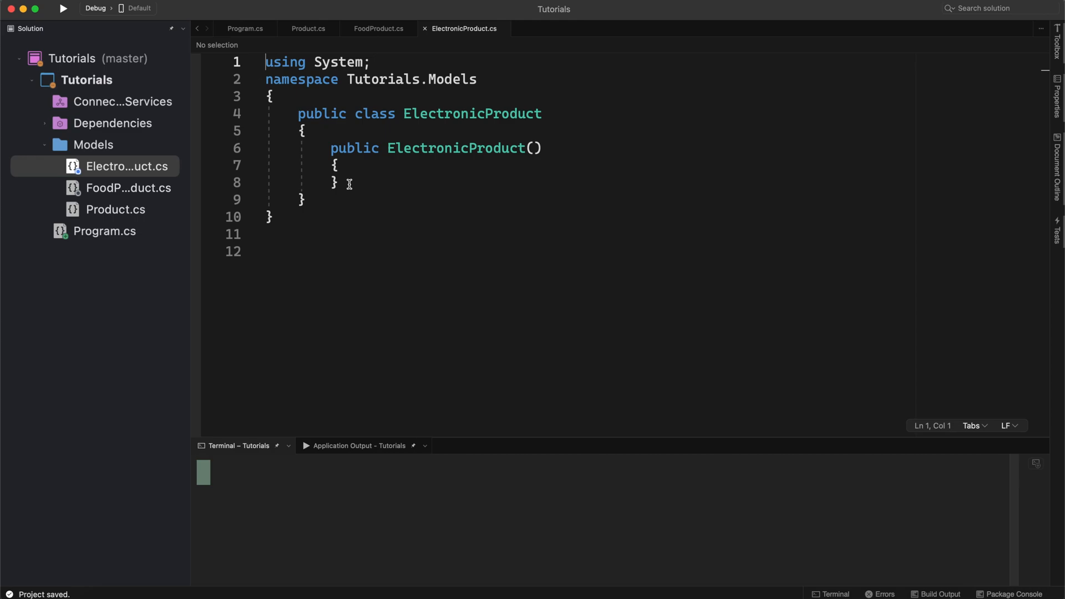
{"action": "type", "text": ": Pr"}
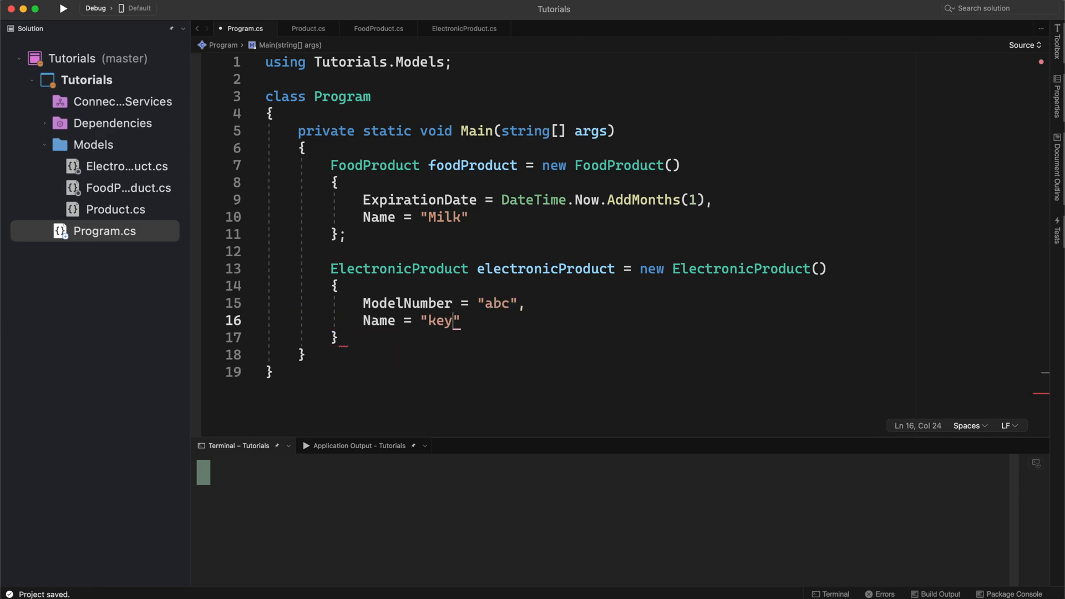
- Finish Name = "Keyboard" and assign foodProduct to a Product variable product1
{"action": "type", "text": "board"}
{"action": "left_click", "coordinate": [590, 337]}
{"action": "type", "text": ";"}
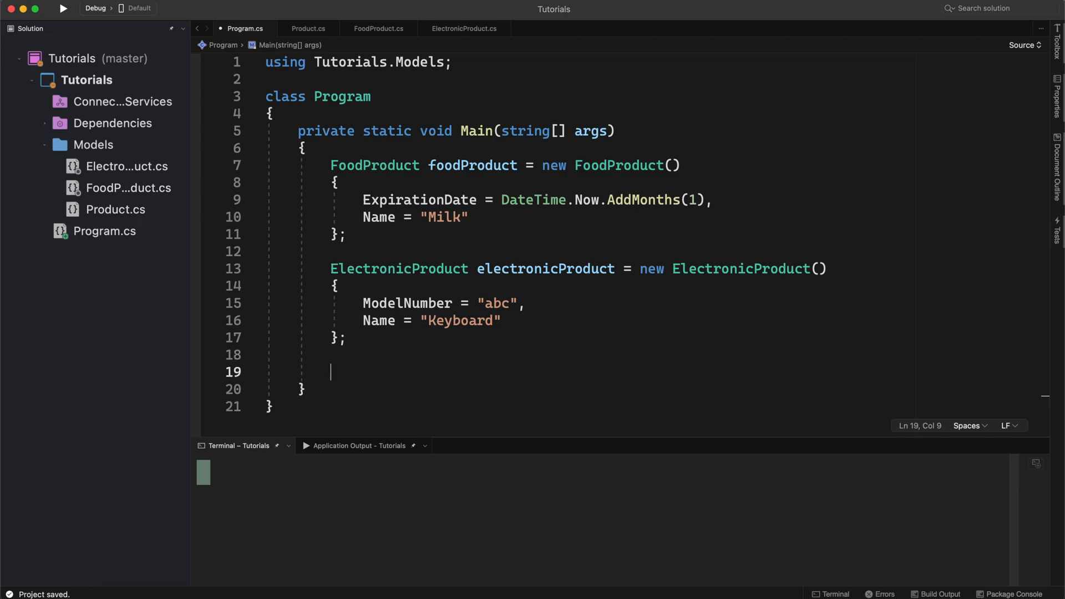
{"action": "scroll", "scroll_direction": "down", "scroll_amount": 3}
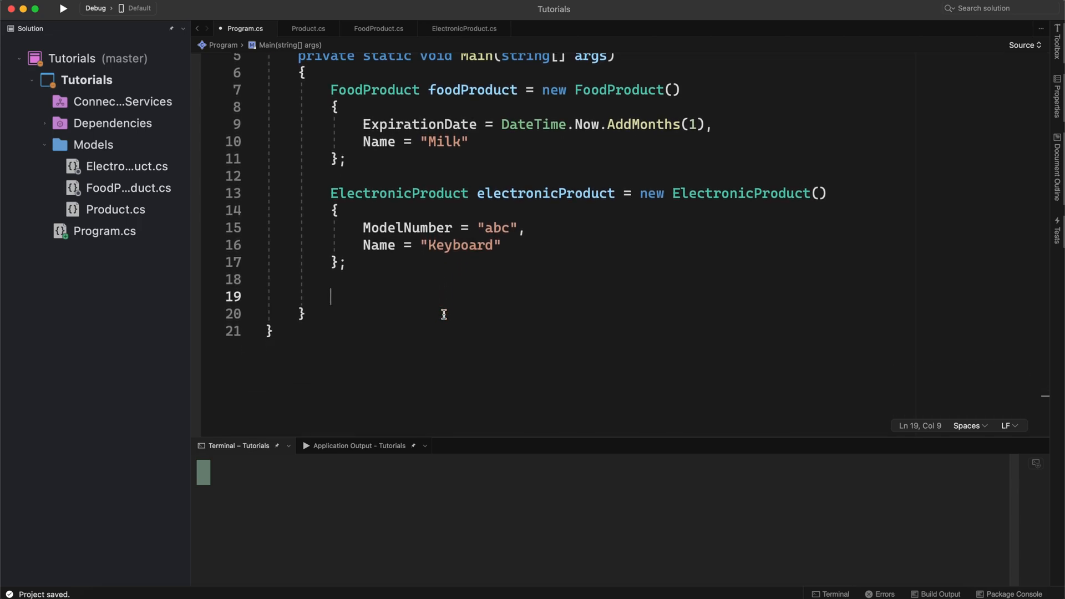
{"action": "mouse_move", "coordinate": [714, 554]}
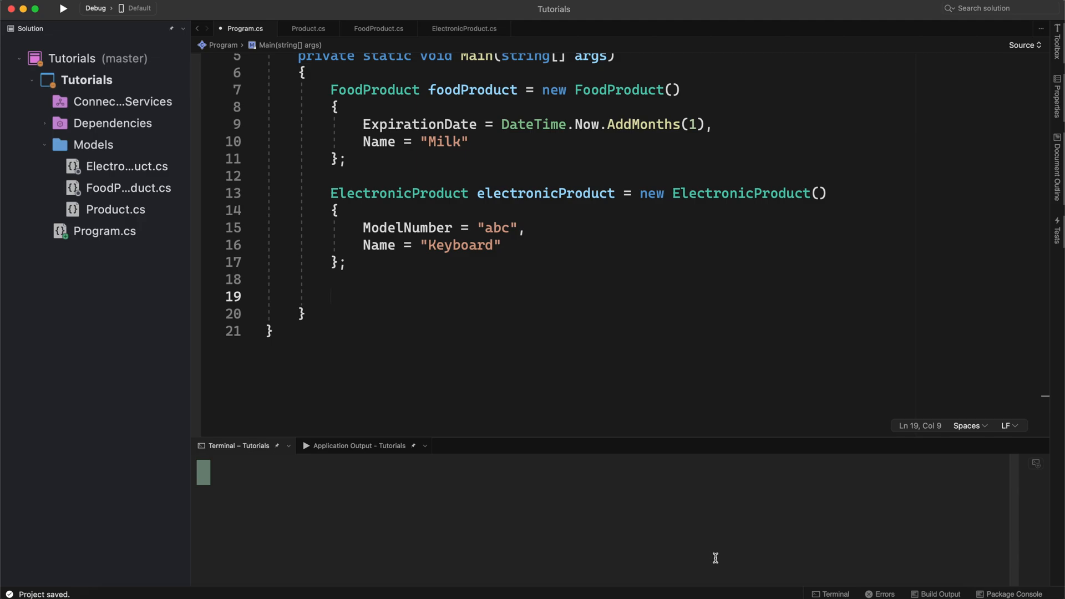
{"action": "type", "text": "Product product1 = foodProduct;"}
{"action": "type", "text": "Product product2 ="}
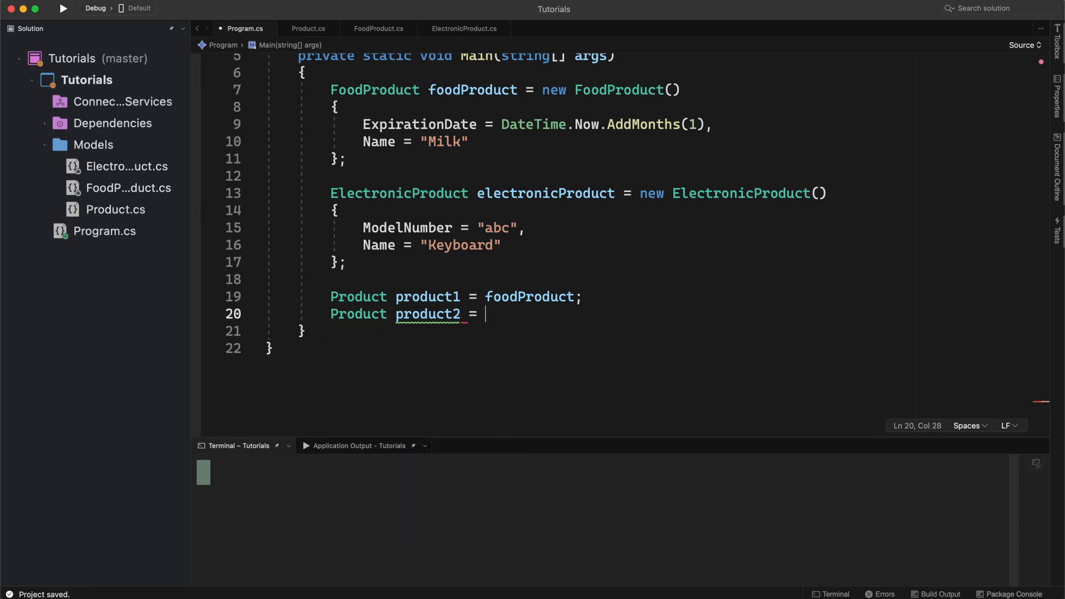
- Assign electronicProduct to 'Product product2' and start a blank line below
{"action": "type", "text": "electronicProduct;"}
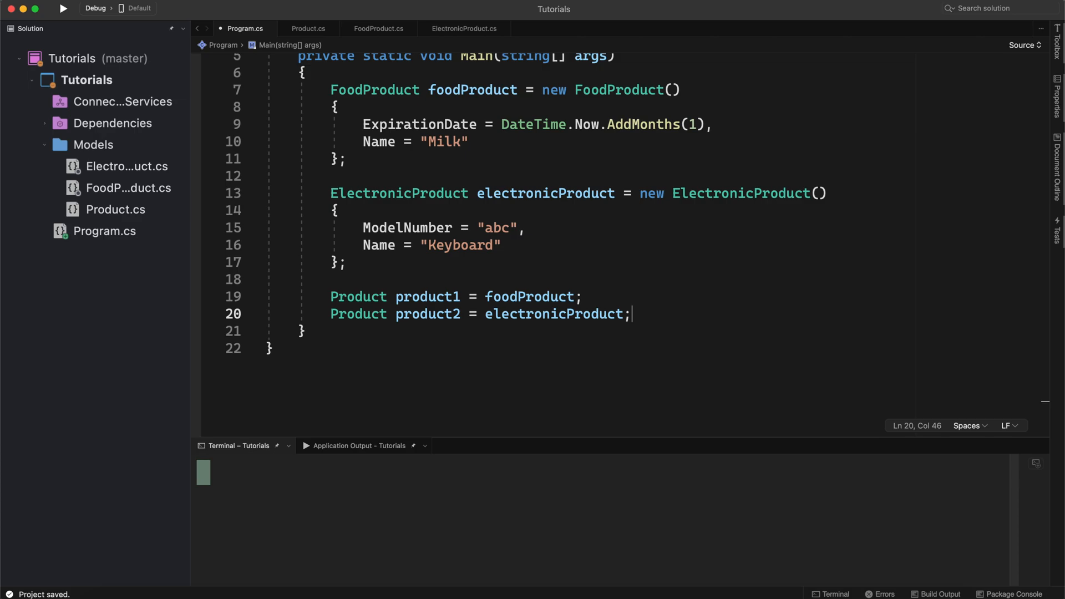
{"action": "mouse_move", "coordinate": [672, 330]}
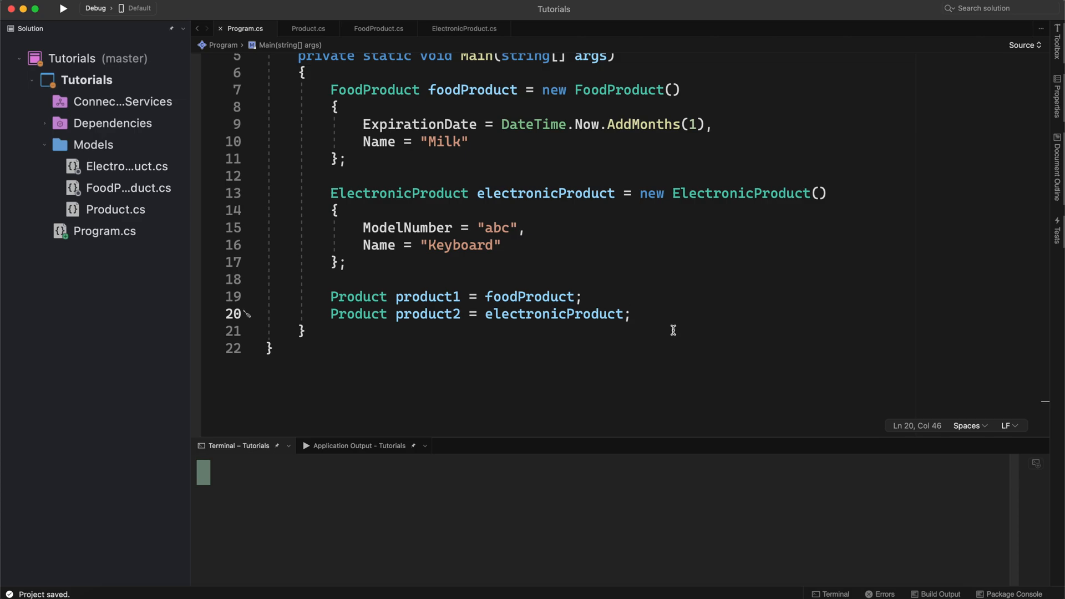
{"action": "key", "text": "Return"}
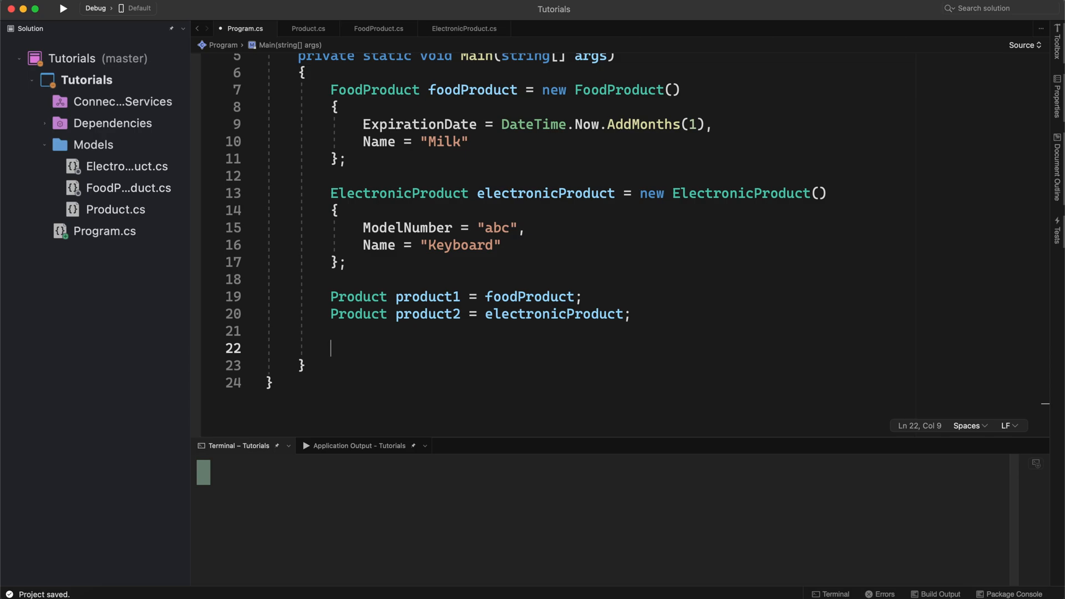
- Declare 'FoodProduct anotherFoodProduct = (FoodProduct)product1;' as an explicit downcast
{"action": "type", "text": "FoodProduct fo"}
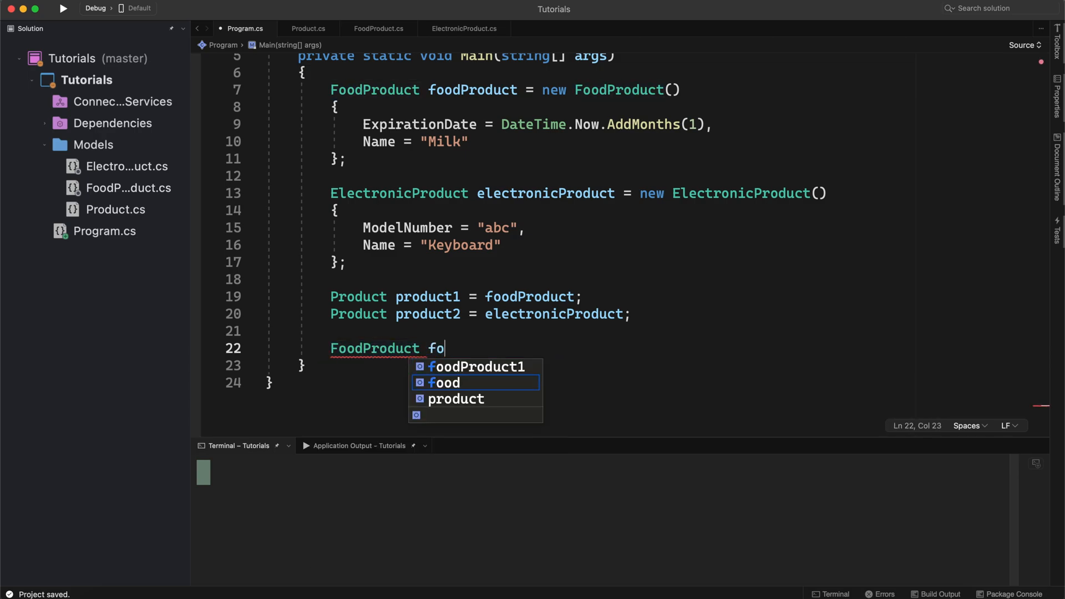
{"action": "type", "text": "o"}
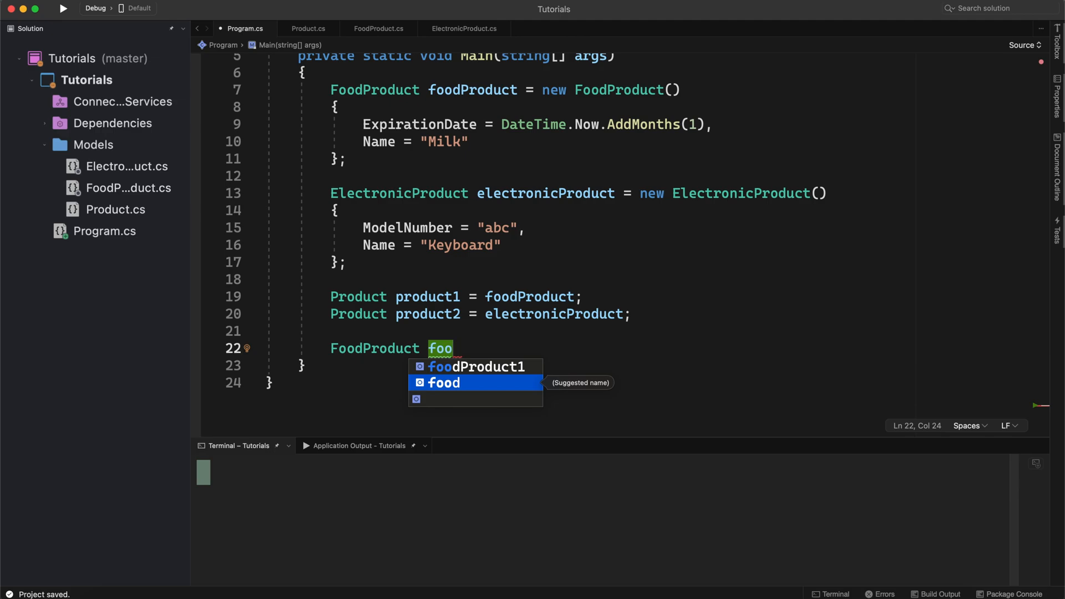
{"action": "type", "text": "anotherFoodProduct"}
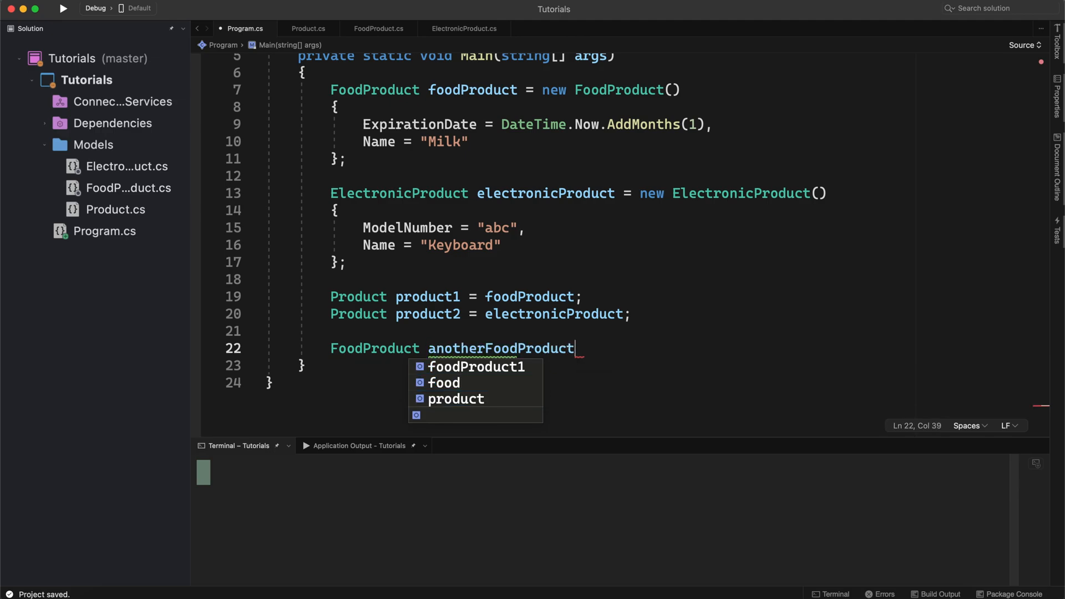
{"action": "type", "text": "= product1;"}
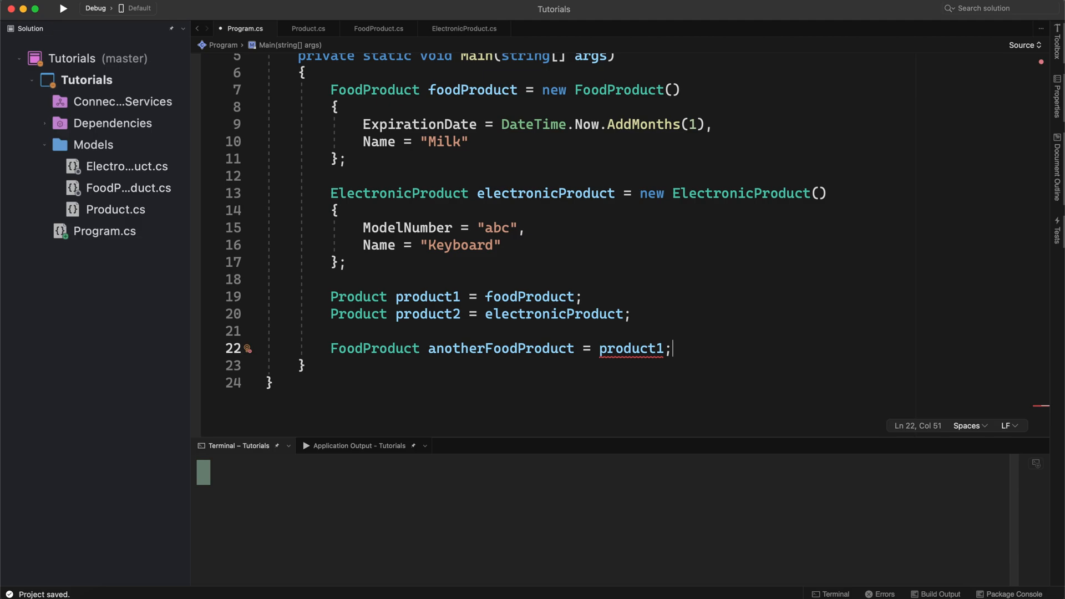
{"action": "type", "text": "(FoodProduct)"}
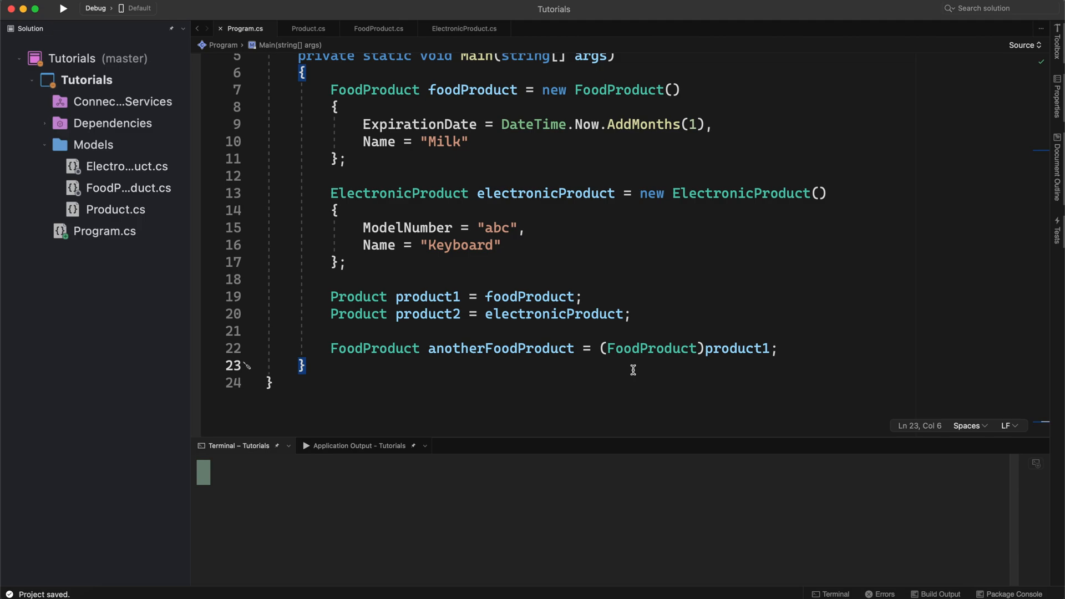
- Print anotherFoodProduct.Name with Console.WriteLine so the run shows Milk
{"action": "type", "text": "Console.WriteLine(ab"}
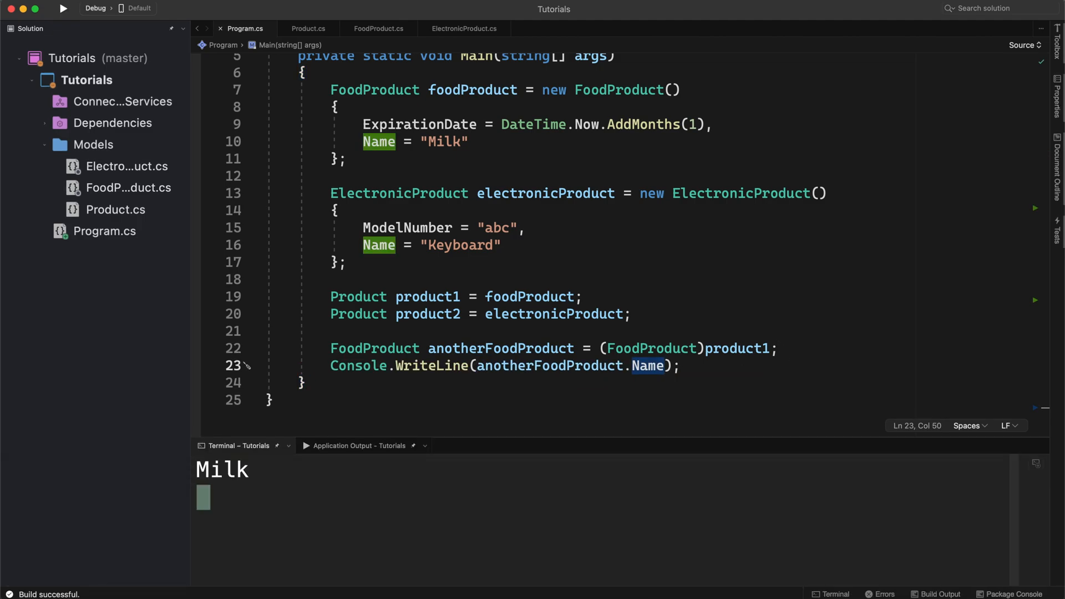
{"action": "scroll", "scroll_direction": "up", "scroll_amount": 3}
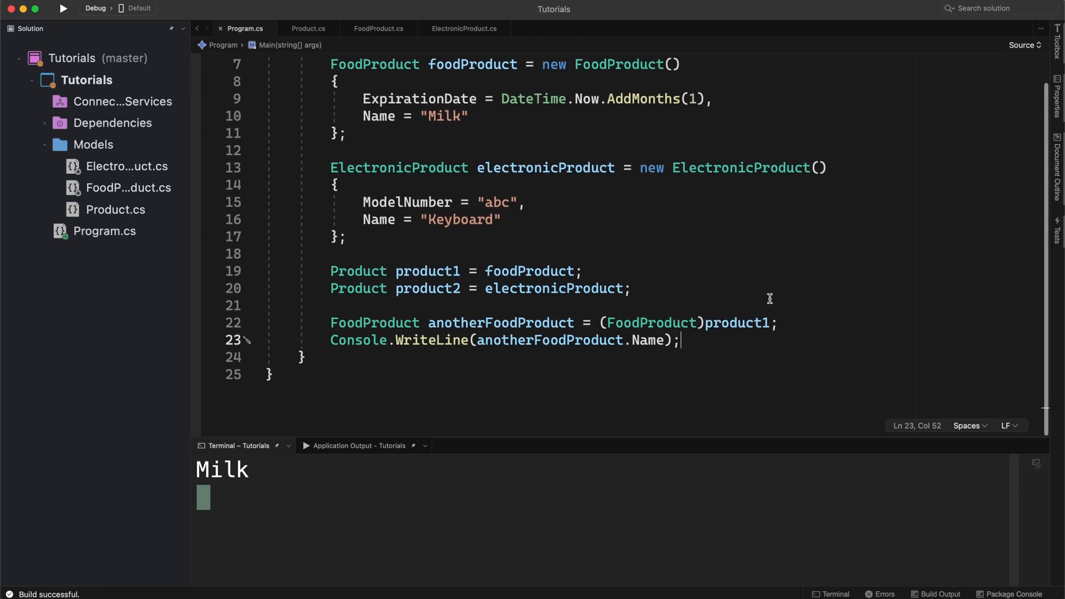
- Cast product2 to FoodProduct instead, run it and inspect the InvalidCastException
{"action": "double_click", "coordinate": [426, 287]}
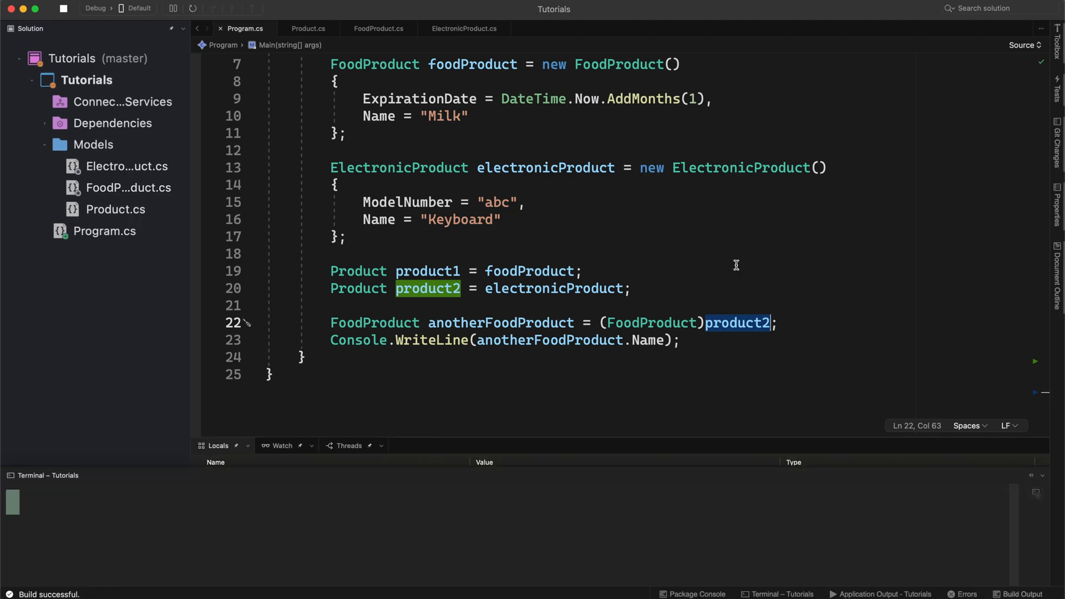
{"action": "left_click", "coordinate": [172, 8]}
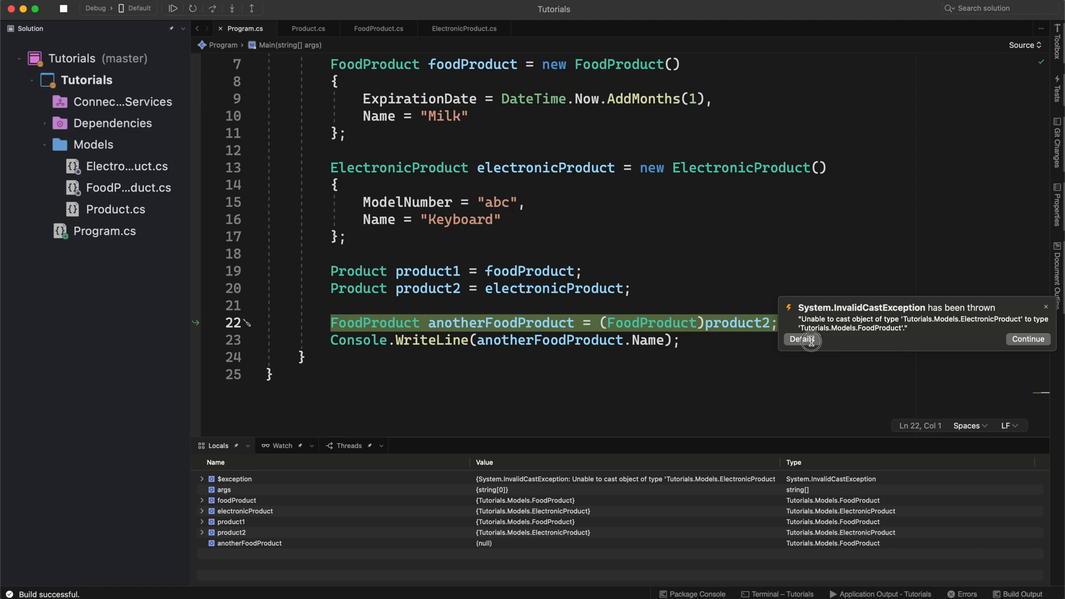
{"action": "left_click", "coordinate": [802, 339]}
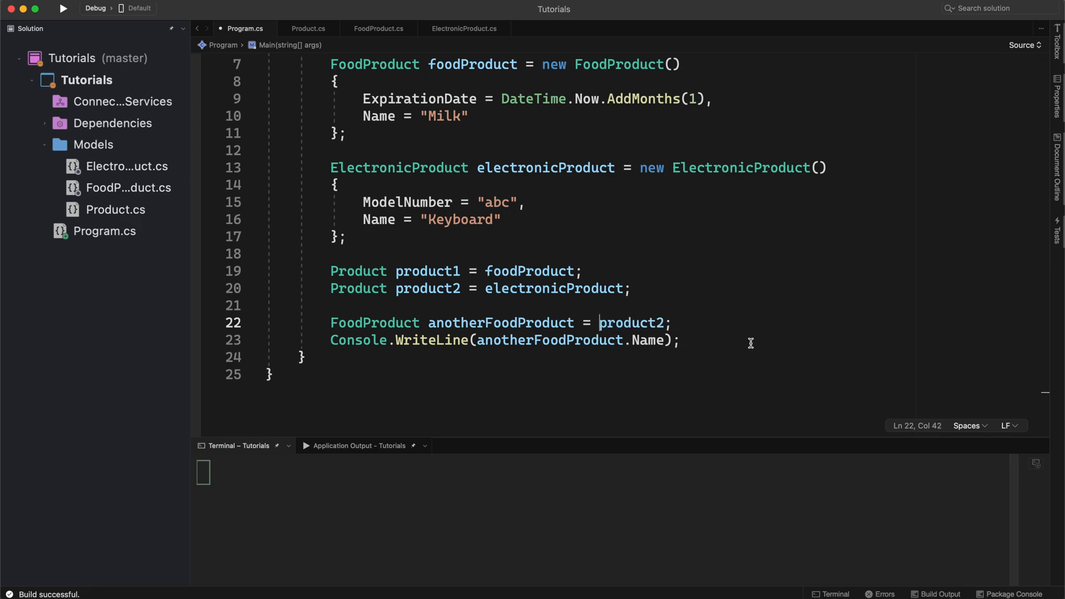
- Convert product2 with 'as FoodProduct' into FoodProduct? and print Name inside a null check
{"action": "type", "text": "as"}
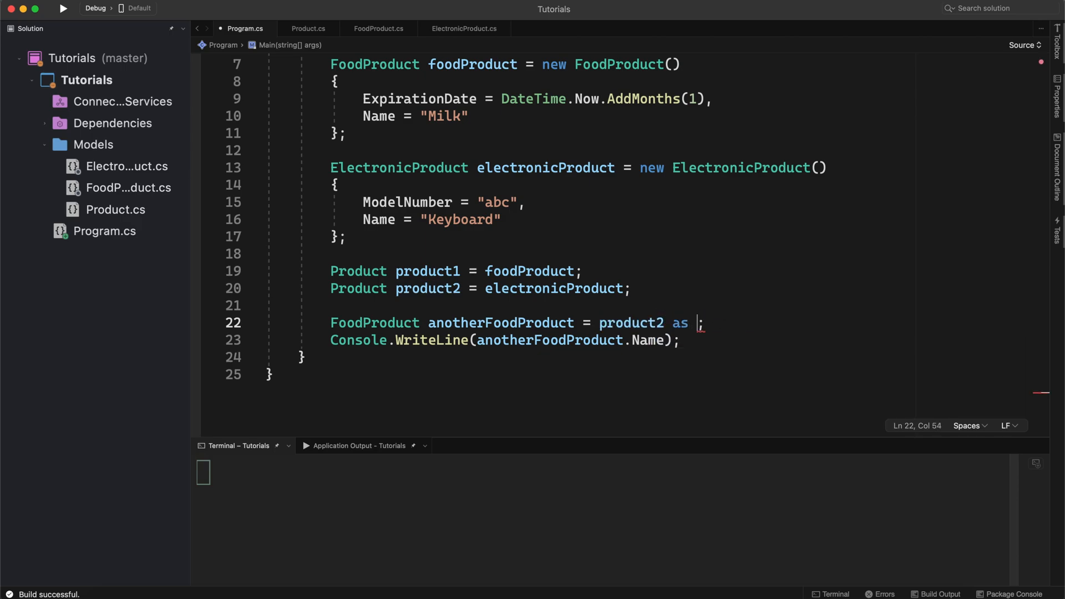
{"action": "type", "text": "FoodProduct"}
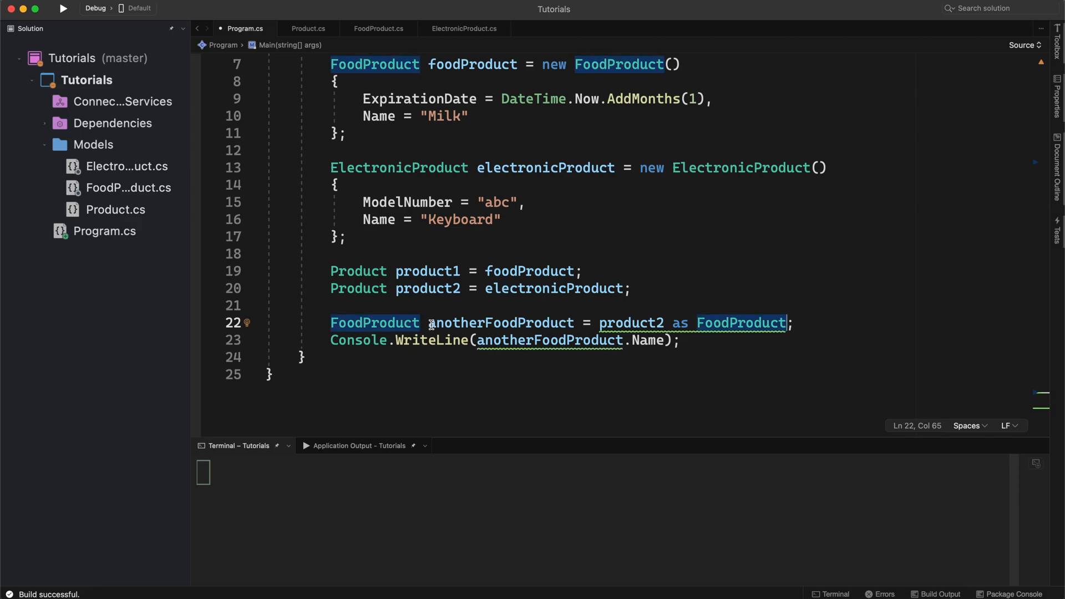
{"action": "type", "text": "?"}
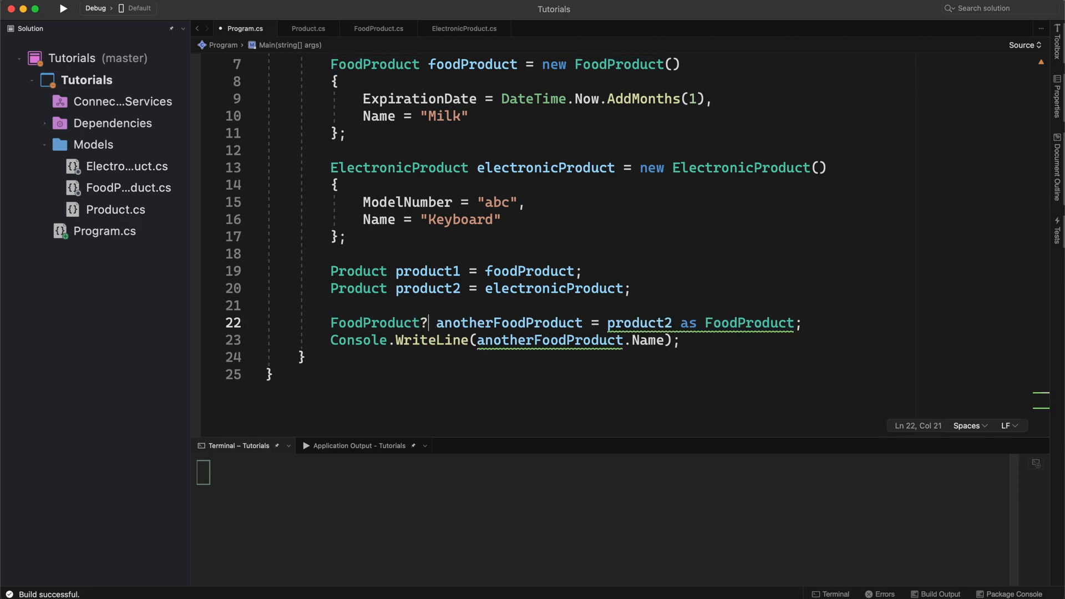
{"action": "left_click", "coordinate": [804, 323]}
{"action": "type", "text": "if (anotherFoodProduct != null"}
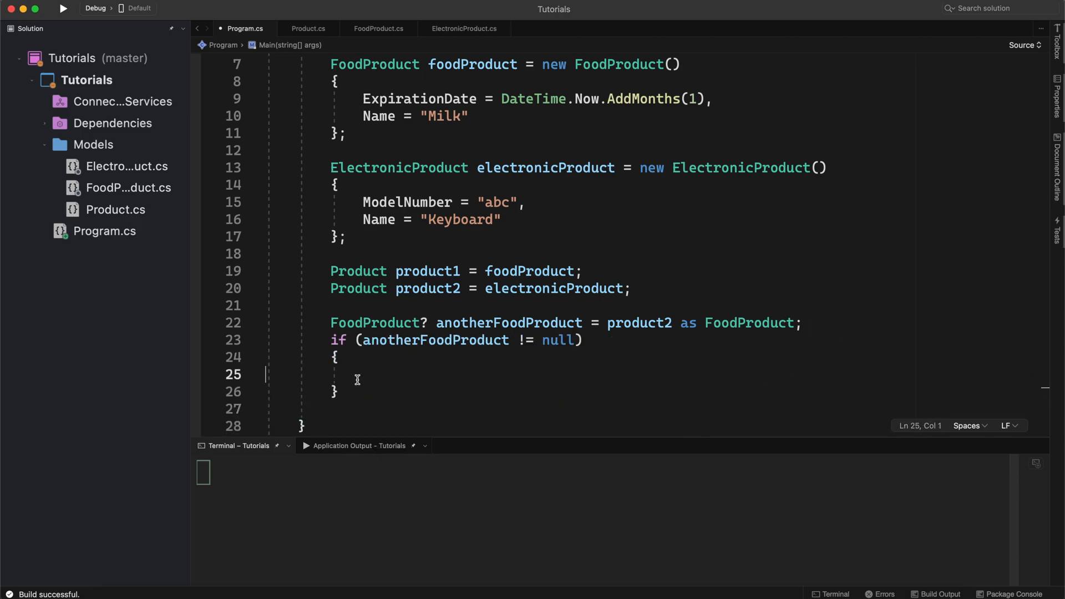
{"action": "type", "text": "Console.WriteLine(anotherFoodProduct.Name);"}
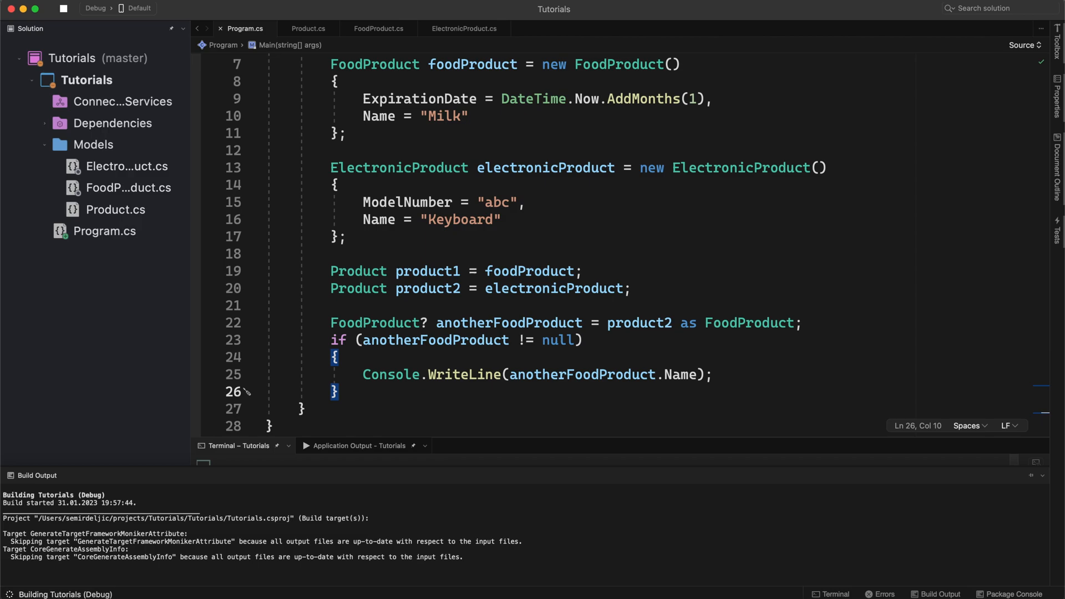